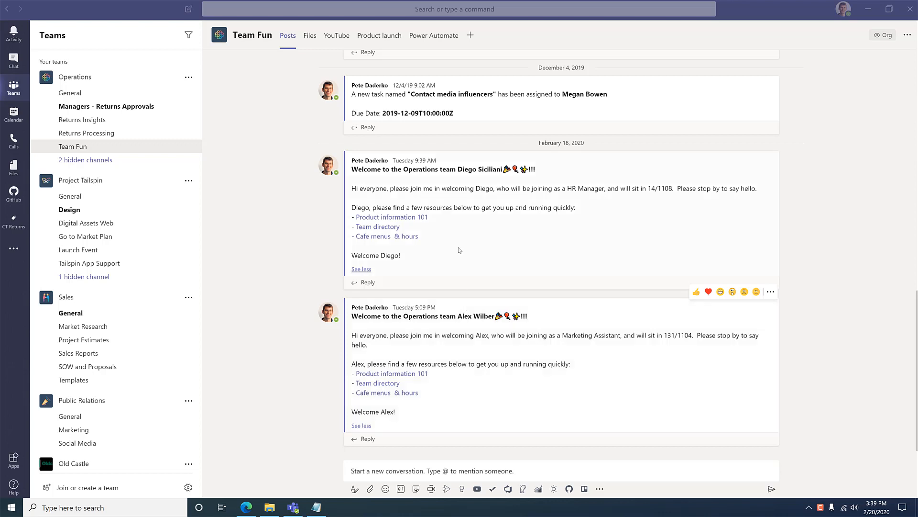
Step: Open the Power Automate tab in the Team Fun channel
left_click(433, 35)
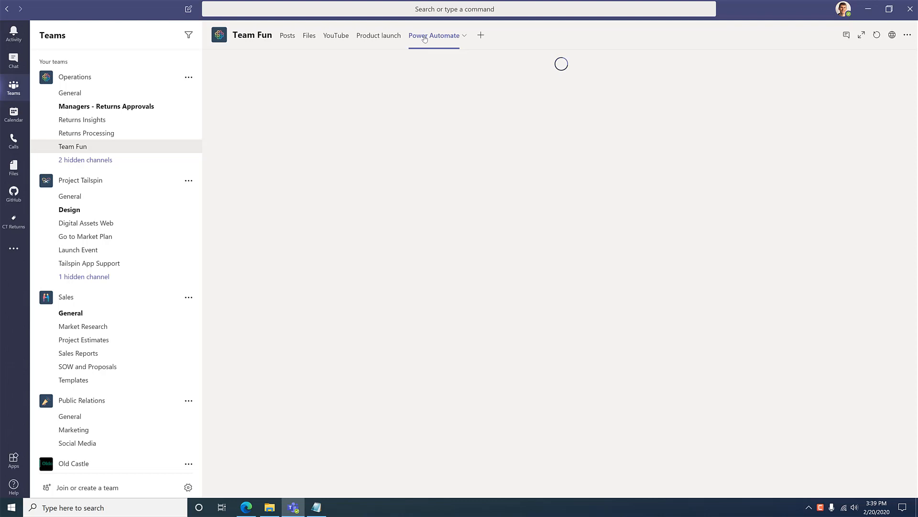
Step: Create a new automated flow from blank, skipping the naming and trigger dialog
left_click(434, 35)
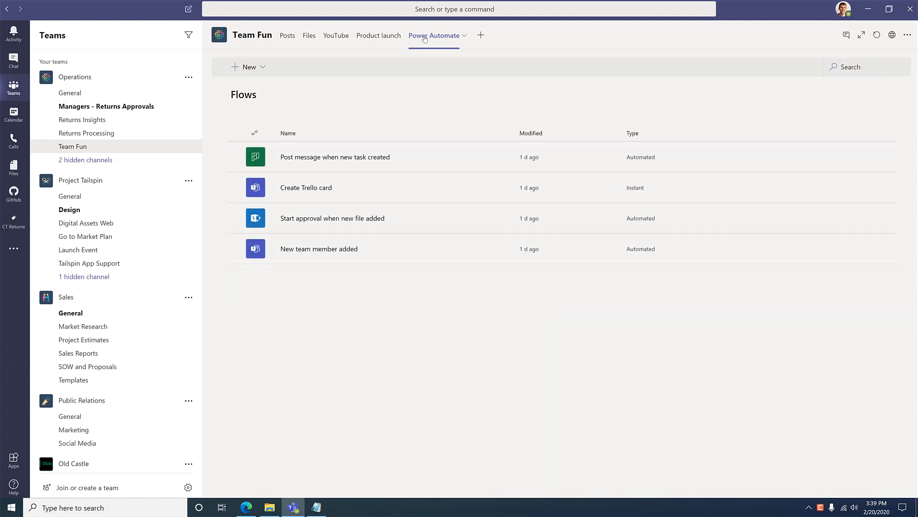
left_click(247, 66)
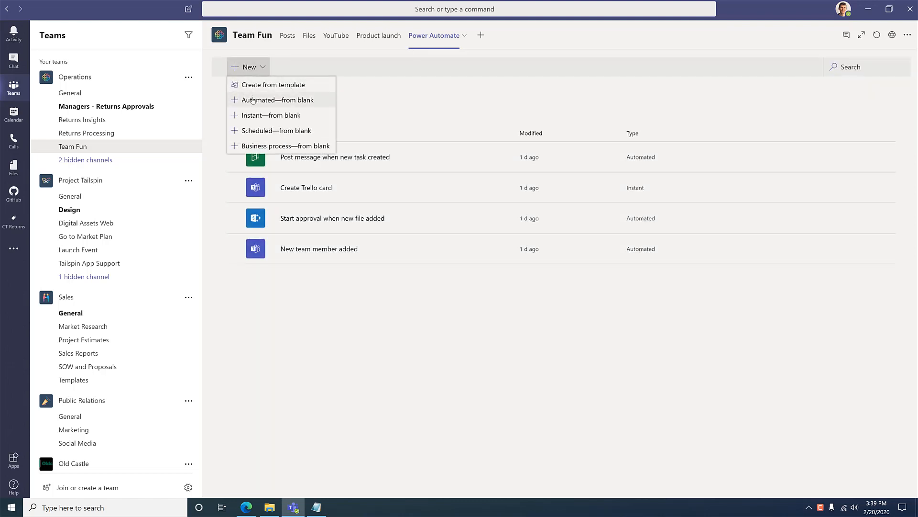
left_click(276, 99)
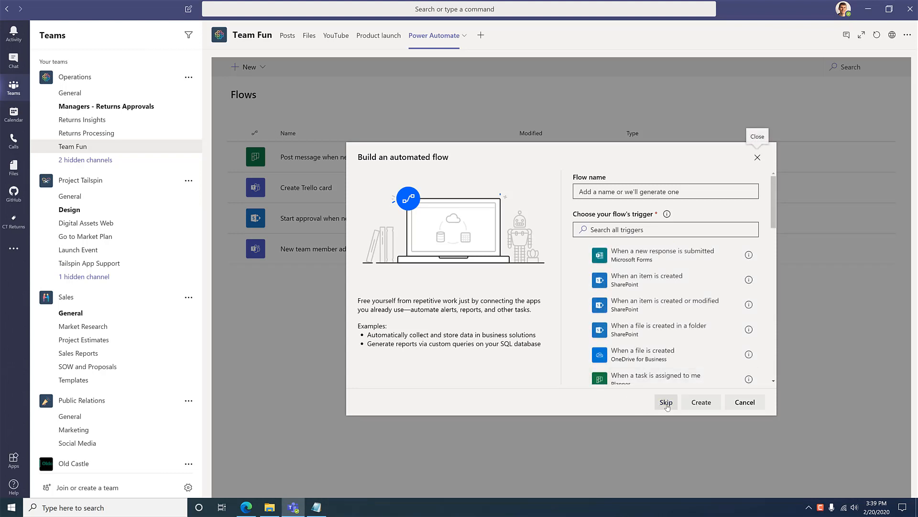
left_click(666, 402)
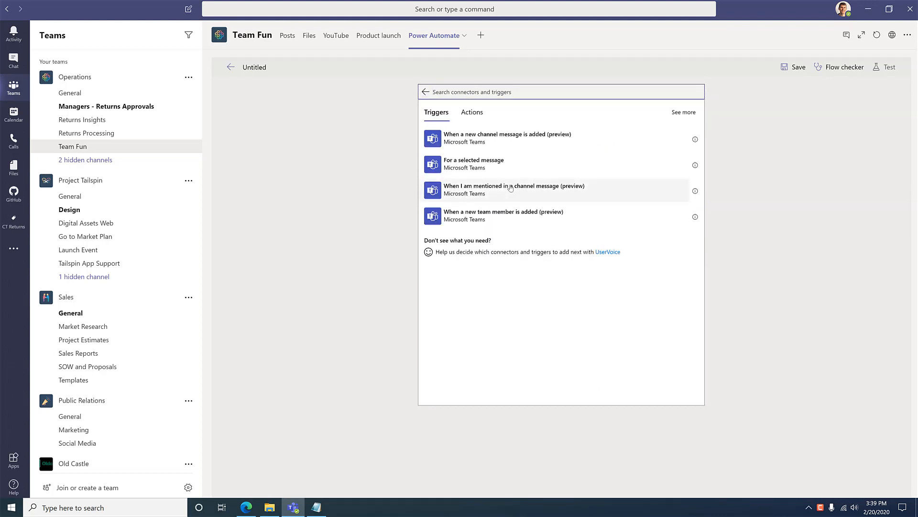
Step: Trigger the flow with 'When a new team member is added' for the Operations team
left_click(502, 215)
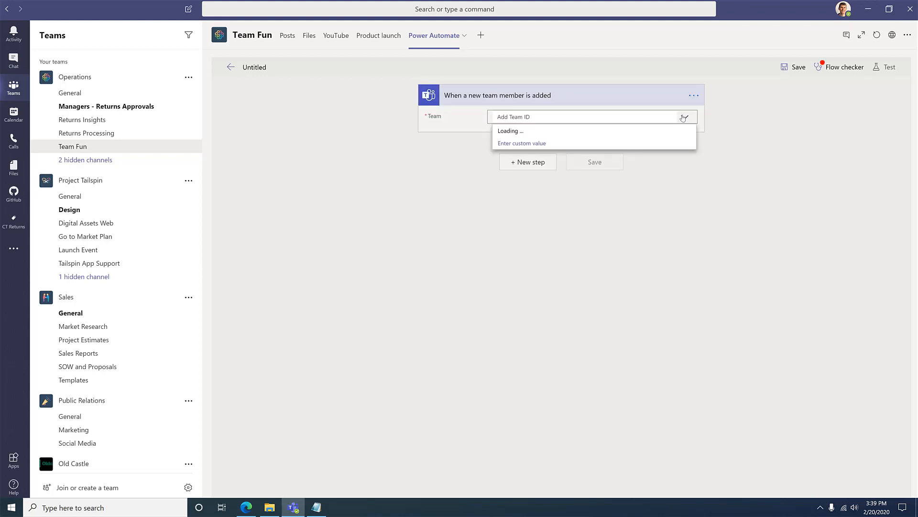
left_click(527, 131)
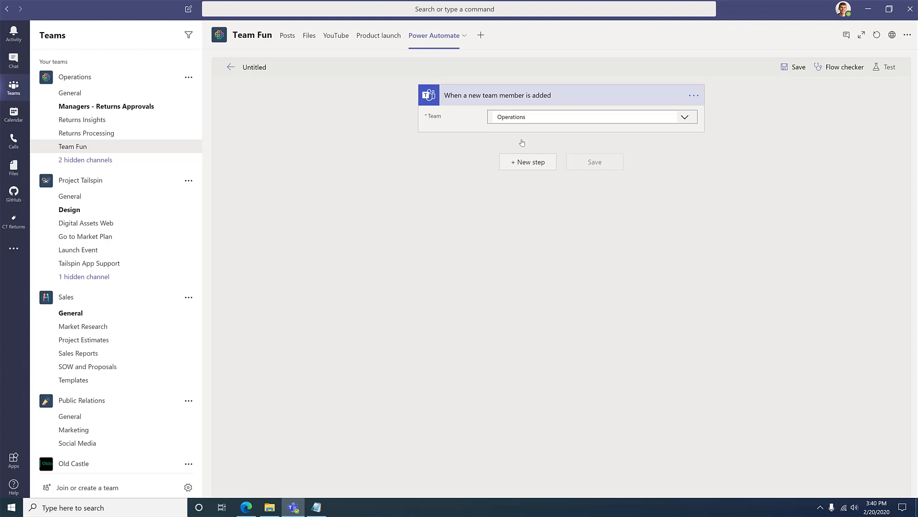
left_click(526, 161)
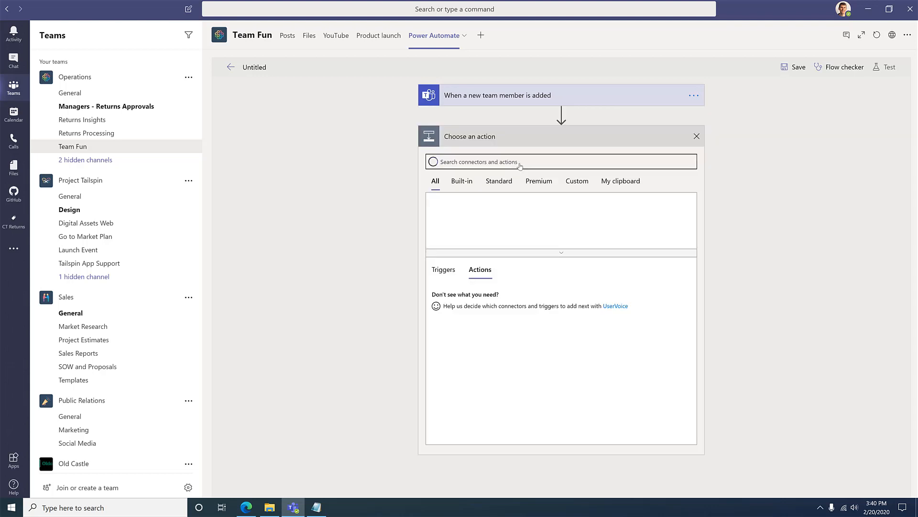
Step: Add an Office 365 Users 'Get user profile (V2)' action for the new member
left_click(559, 161)
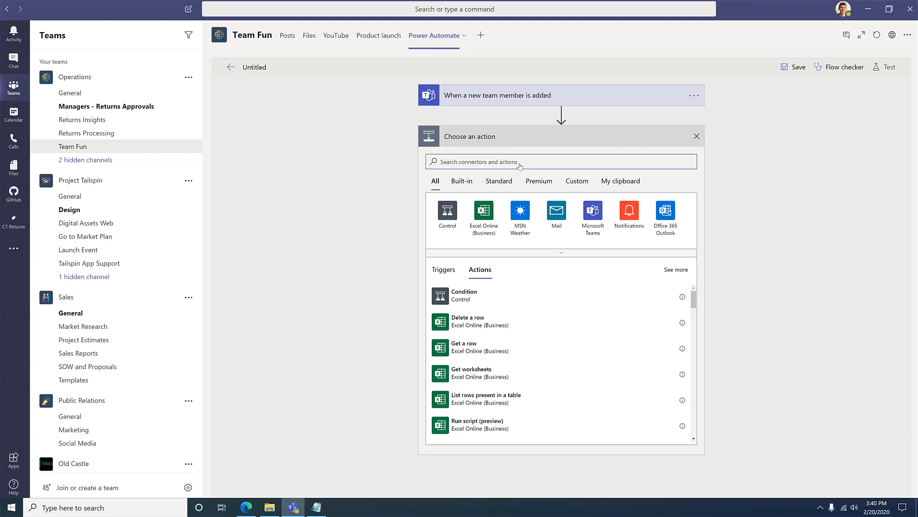
mouse_move(526, 162)
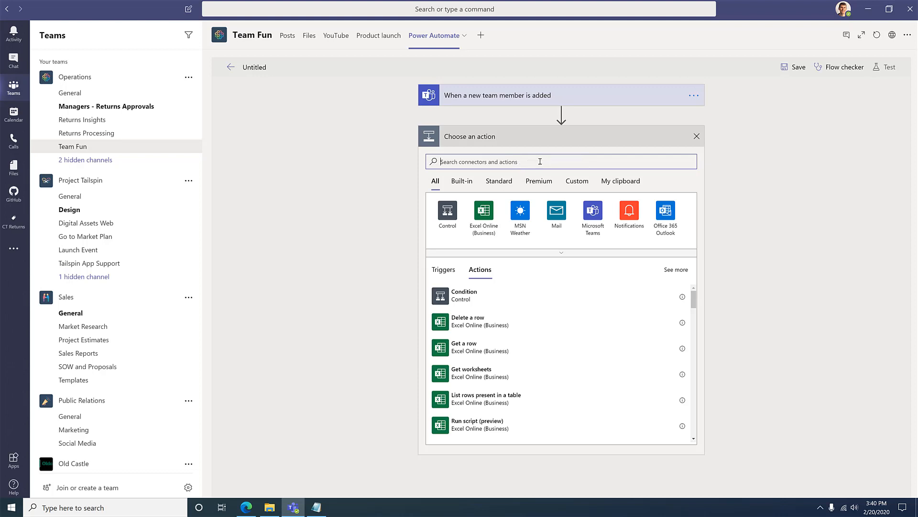
type("office 365")
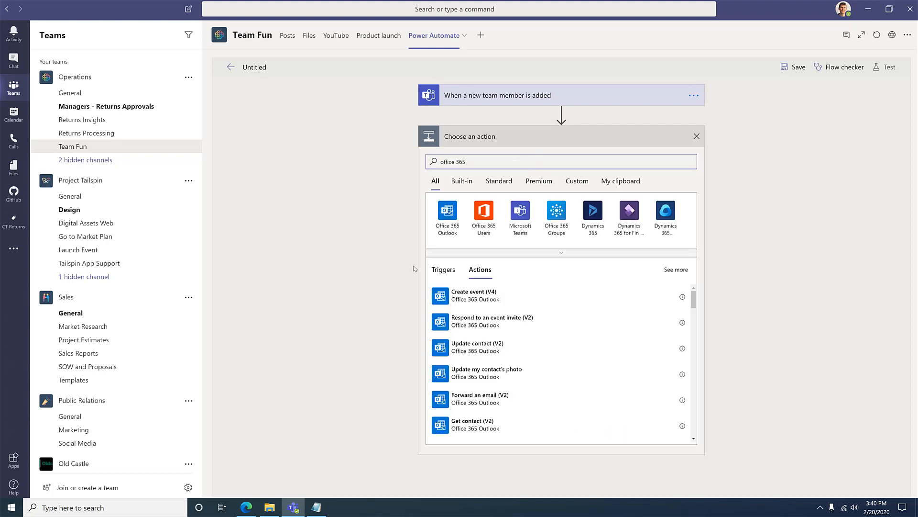
left_click(483, 214)
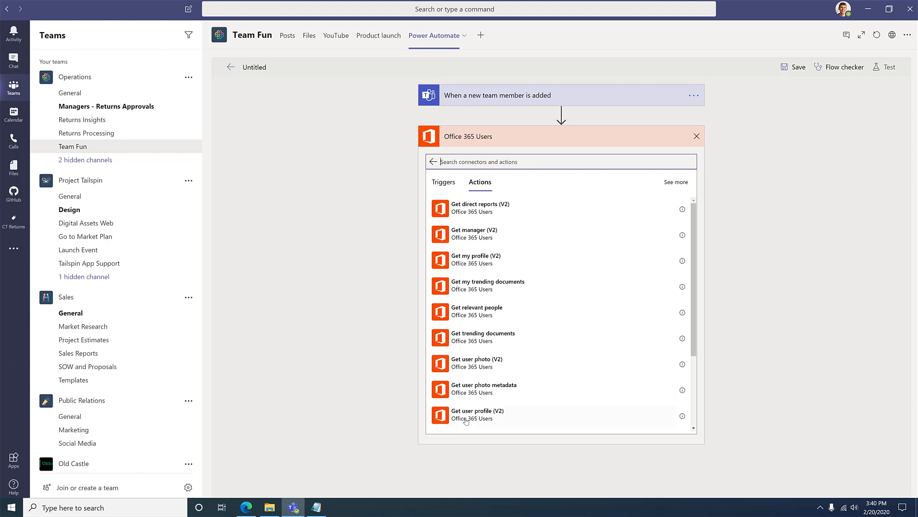
left_click(477, 413)
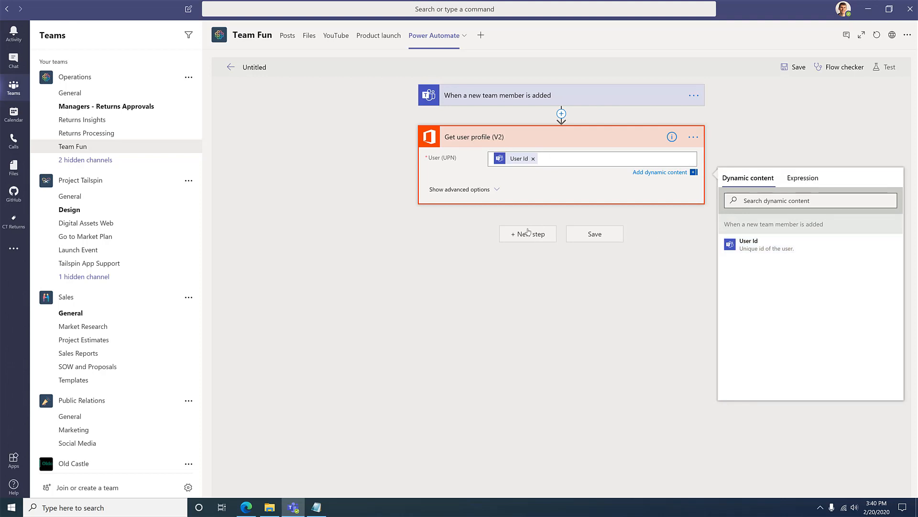
left_click(527, 233)
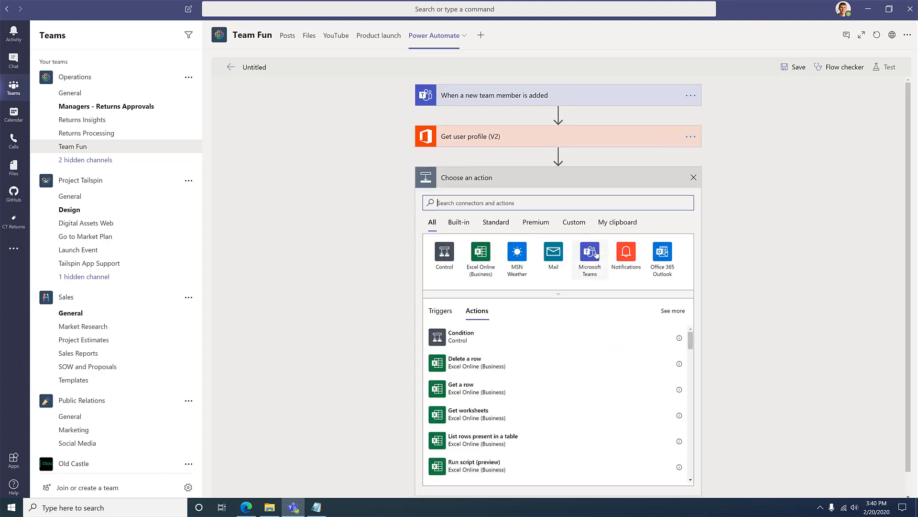
Step: Add a Teams 'Post a message (V3)' action targeting Operations' Team Fun channel
left_click(589, 255)
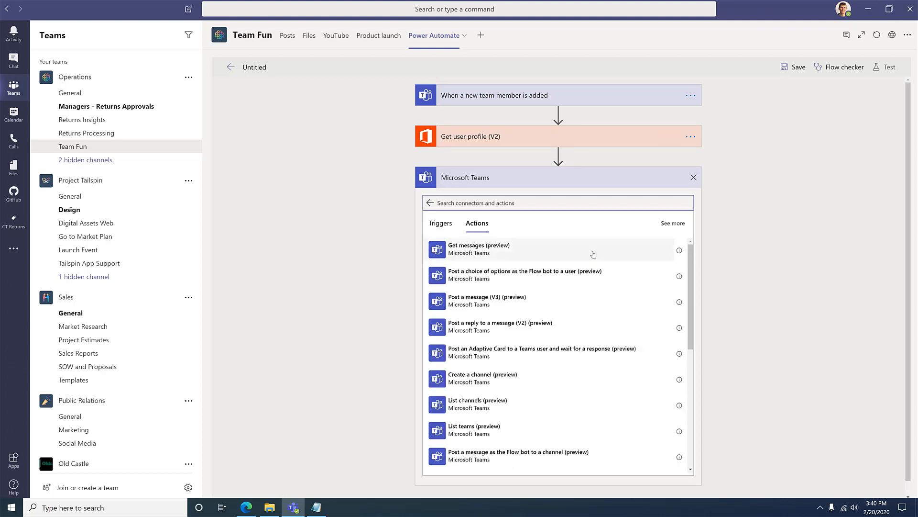
left_click(486, 300)
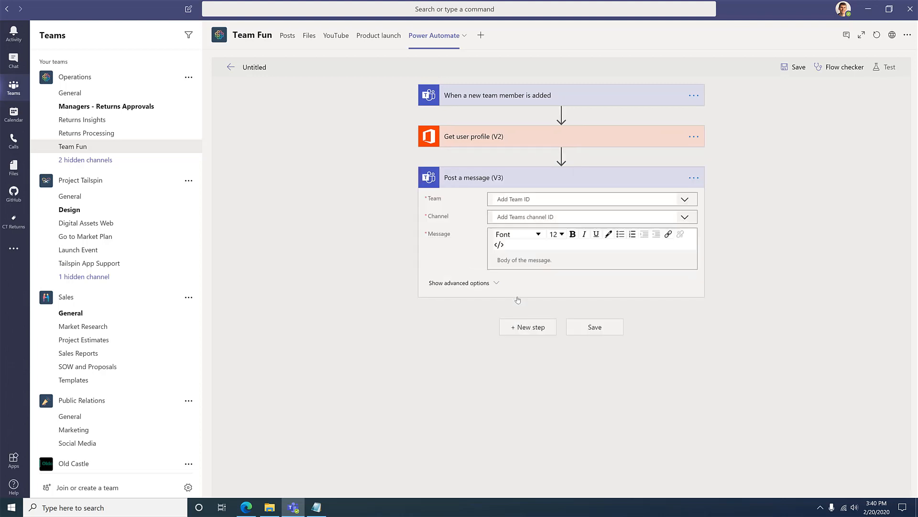
left_click(684, 199)
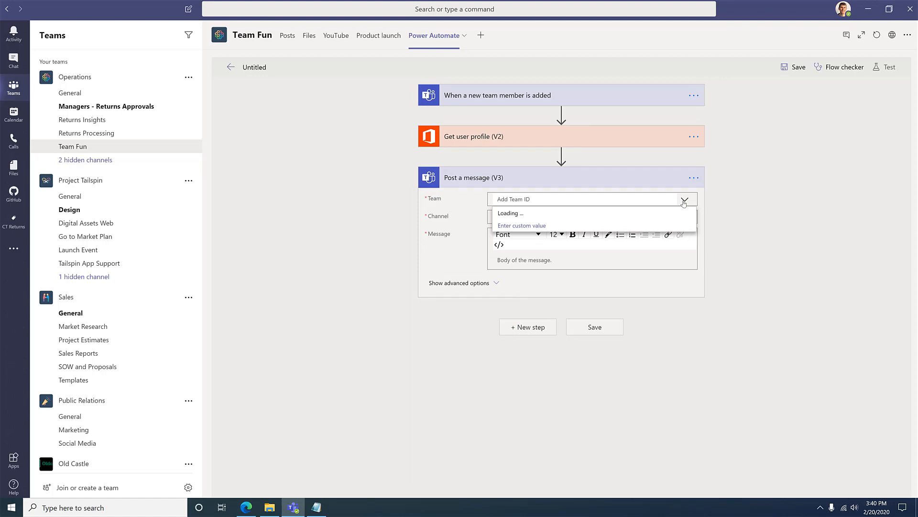
left_click(510, 212)
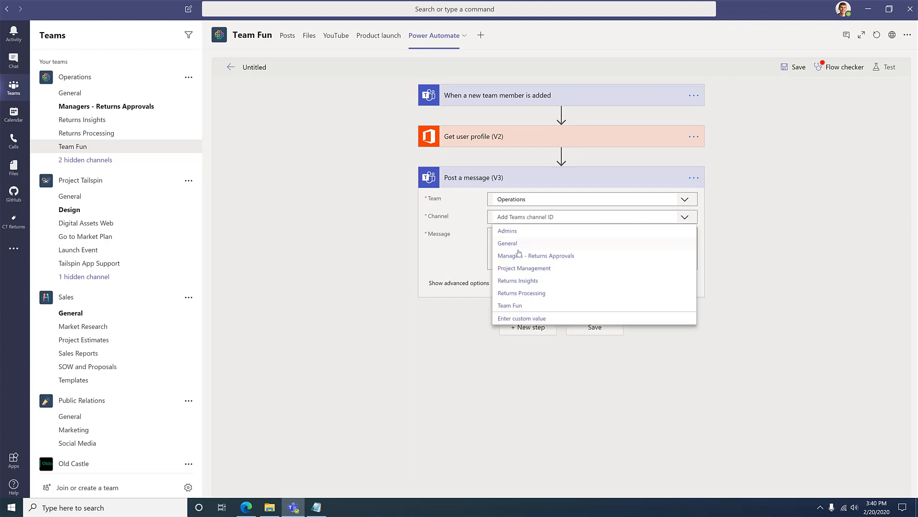
left_click(509, 305)
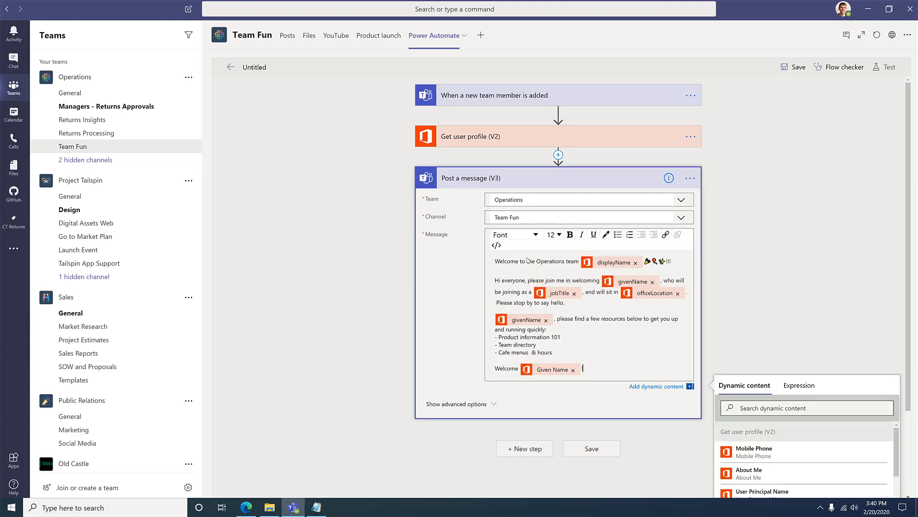
left_click_drag(527, 261, 560, 261)
type(" !")
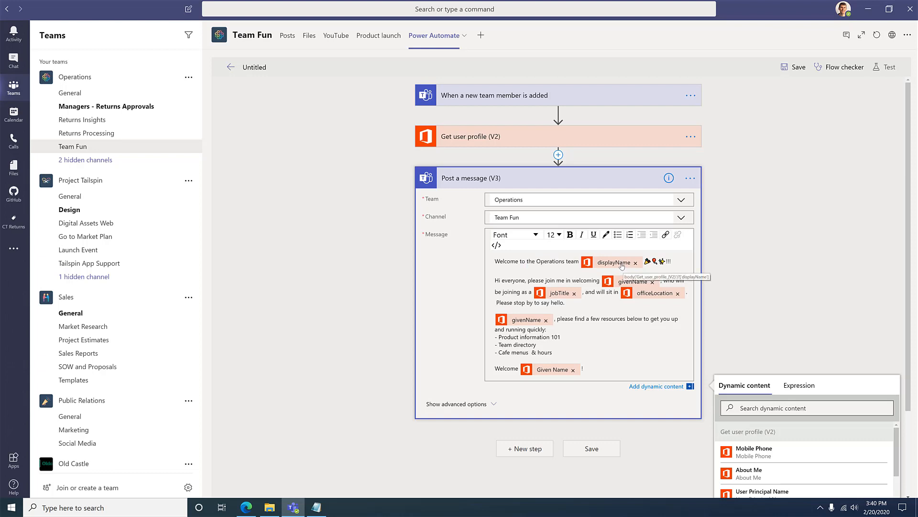
mouse_move(583, 279)
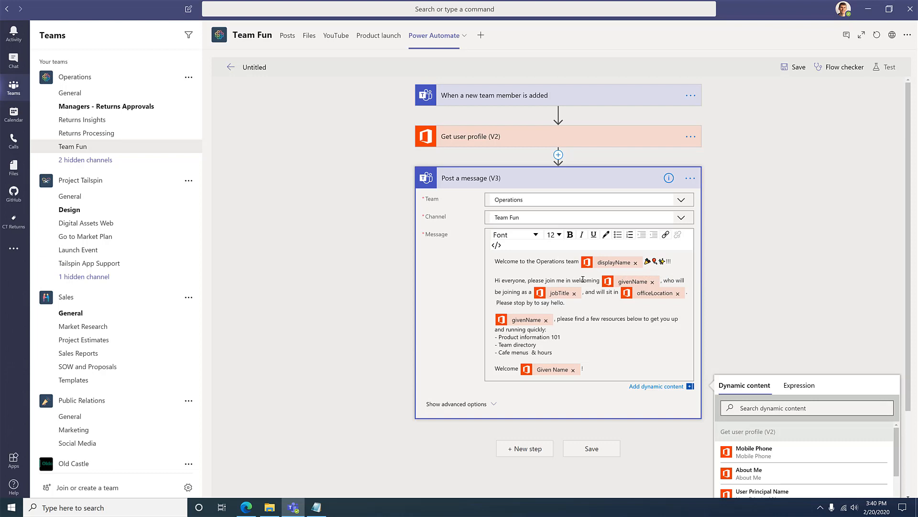